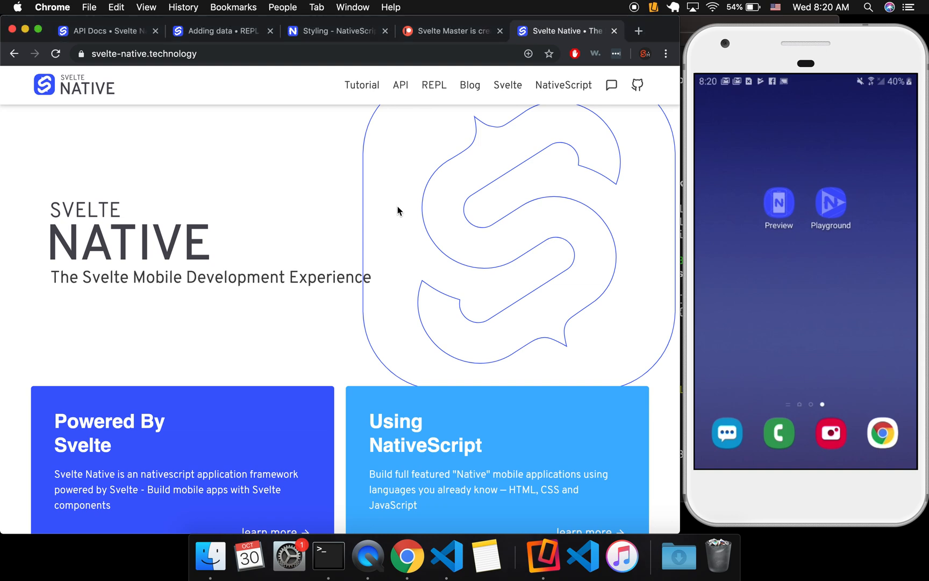
mouse_move(417, 176)
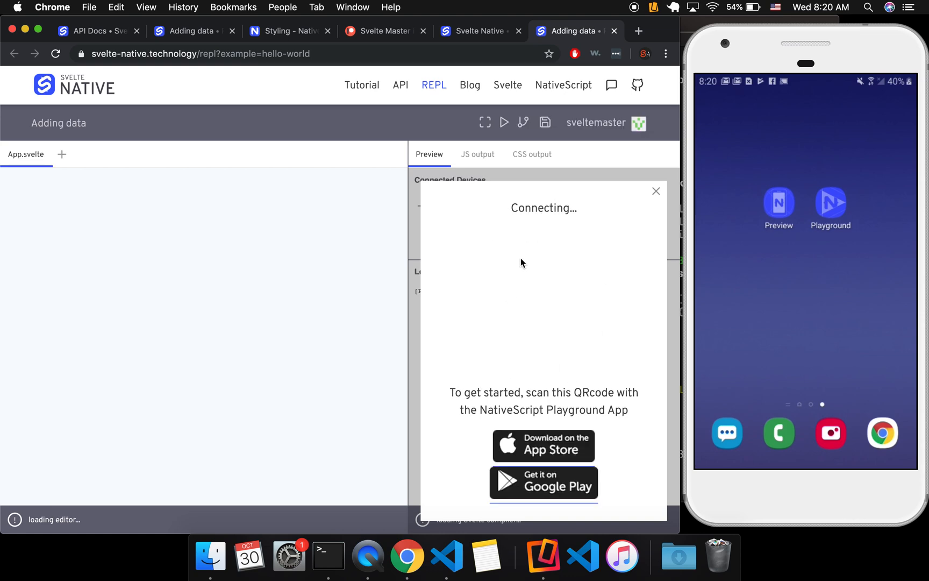
mouse_move(489, 269)
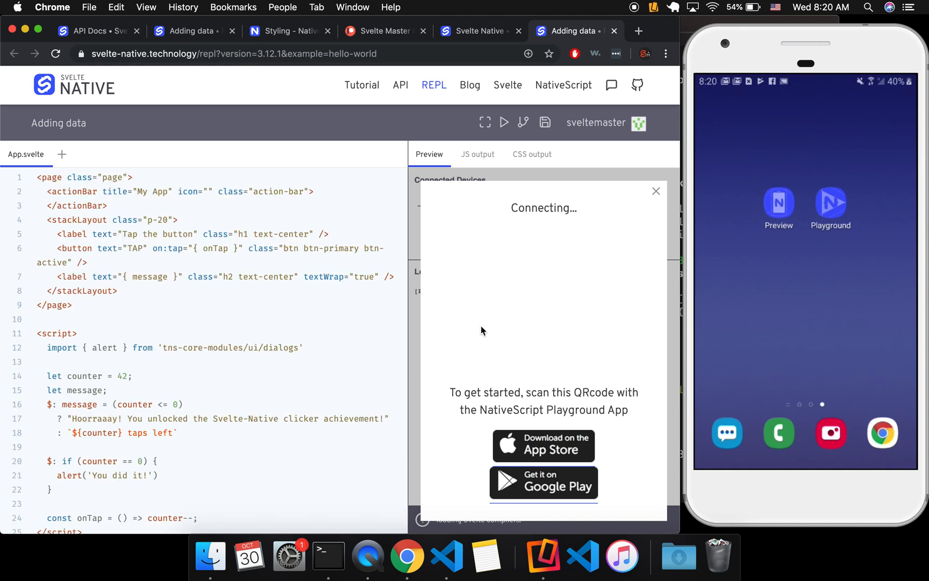
mouse_move(561, 286)
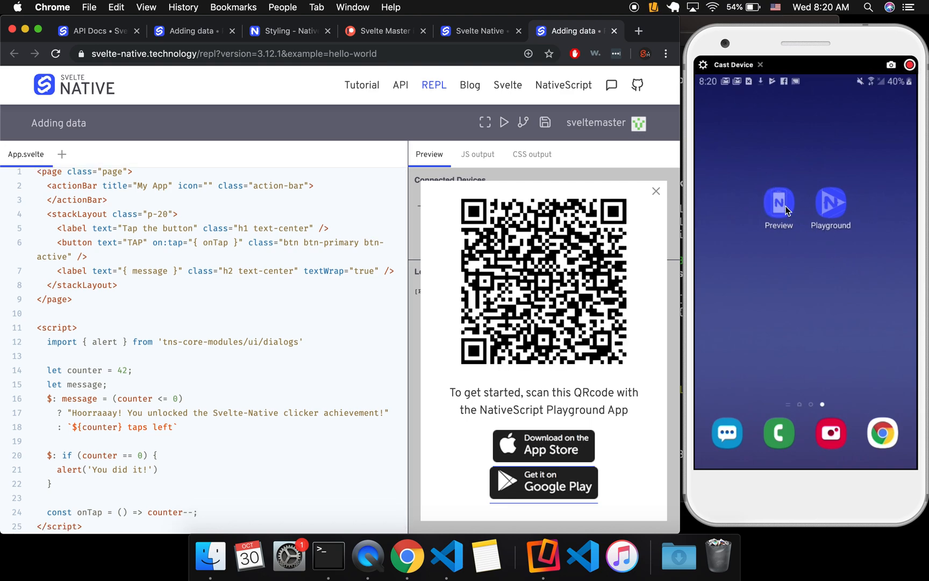
mouse_move(851, 206)
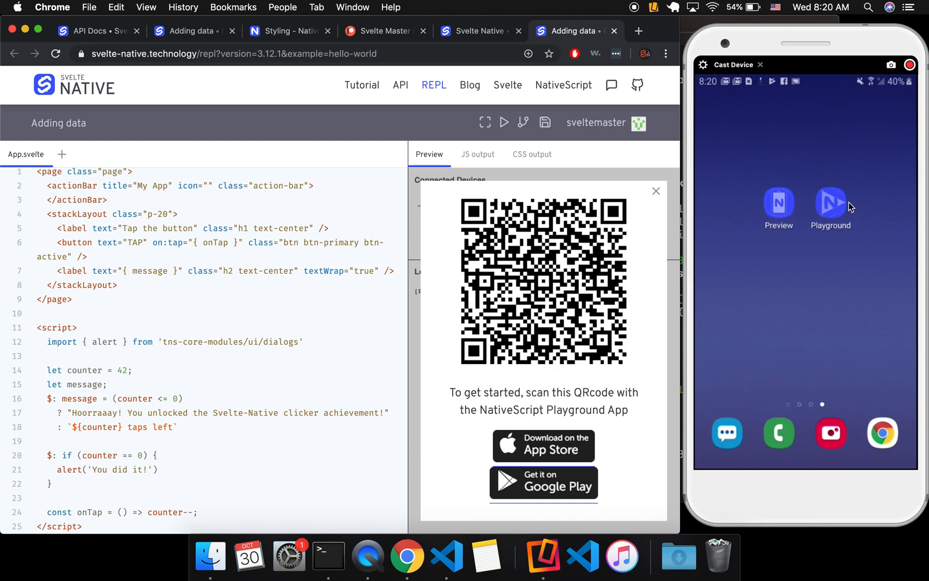
mouse_move(831, 203)
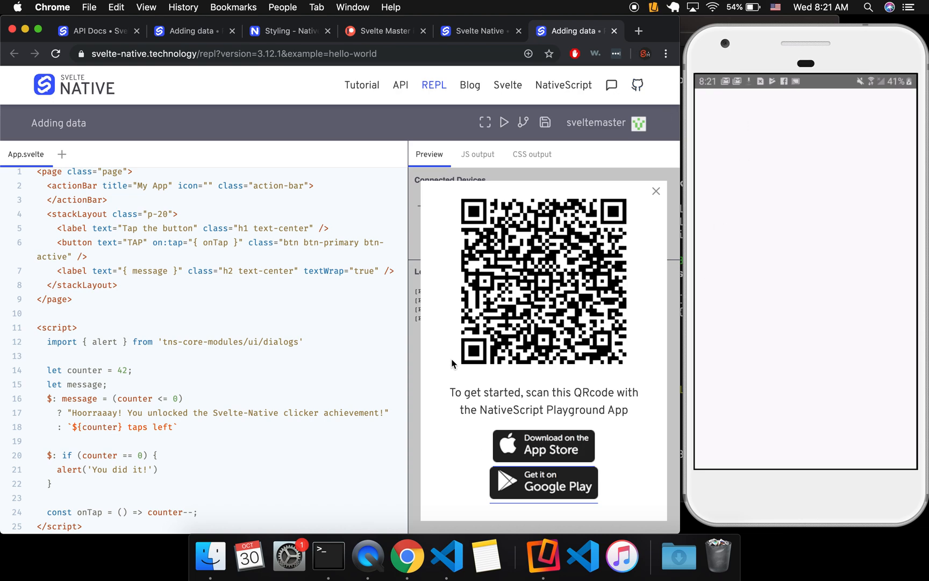
Launch the example counter app on the connected Galaxy J3 V phone.
click(656, 190)
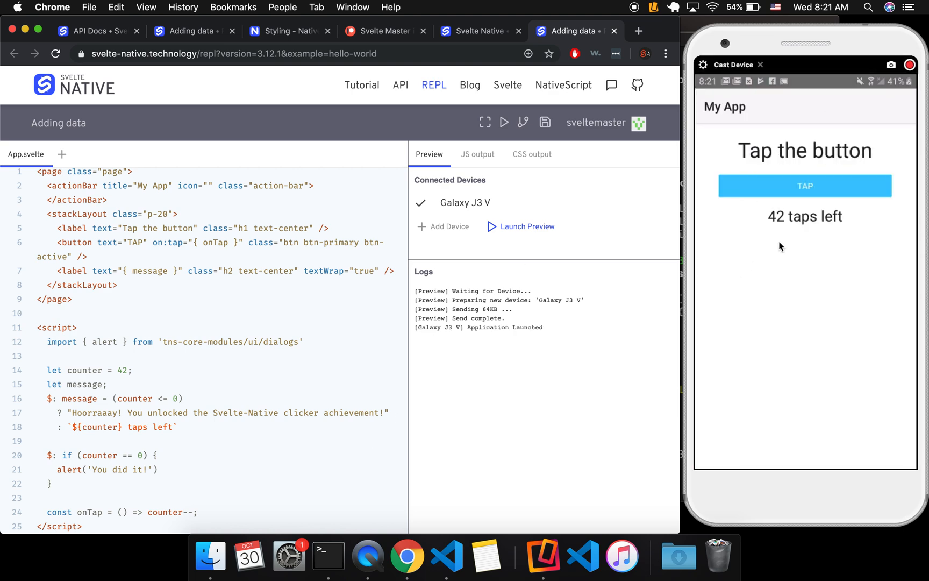
mouse_move(756, 201)
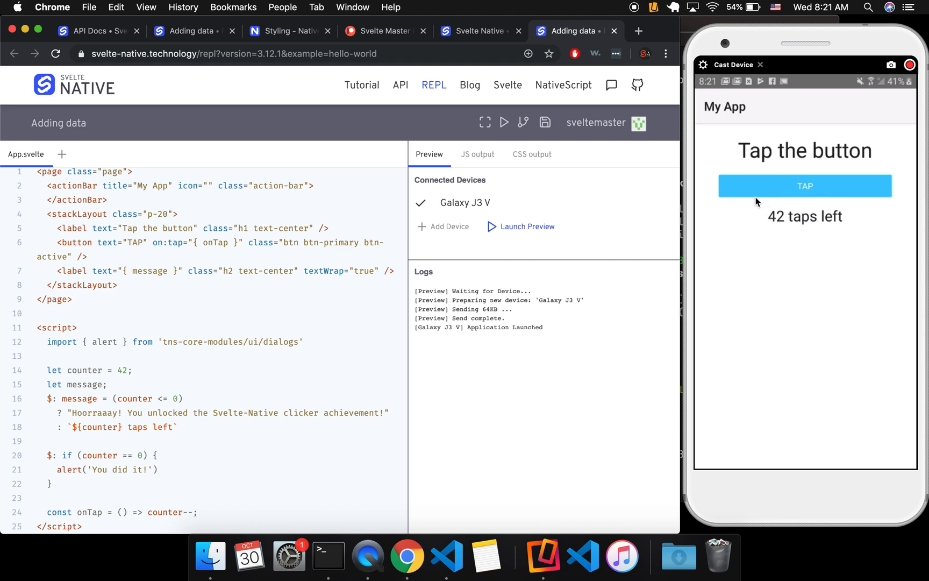
mouse_move(807, 121)
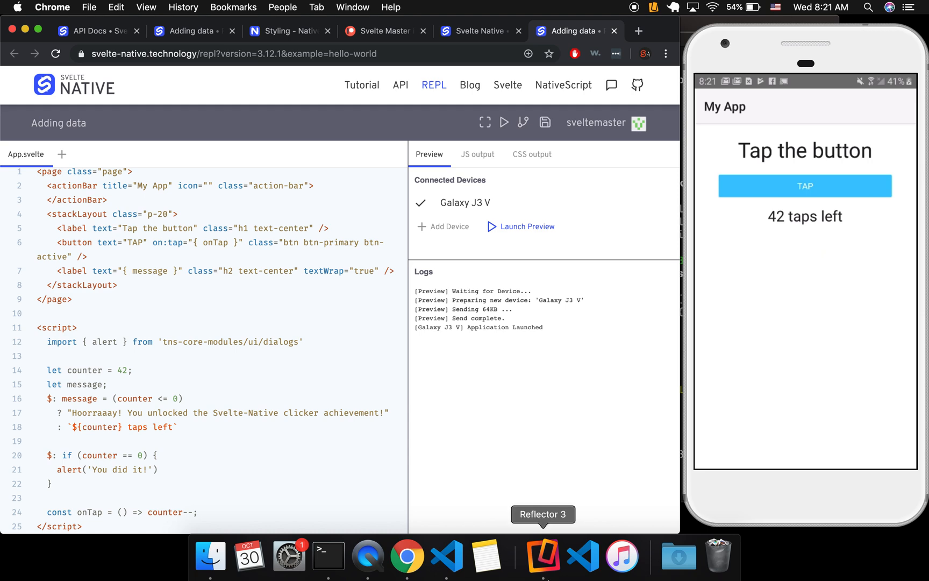
mouse_move(341, 284)
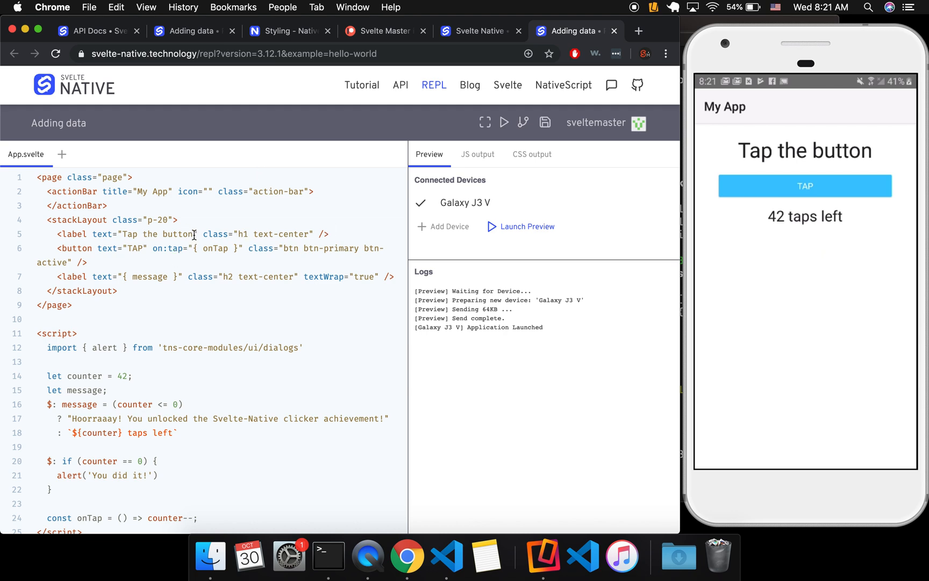
Shorten the heading to 'Tap the butt' and relaunch the preview on the phone.
double_click(177, 234)
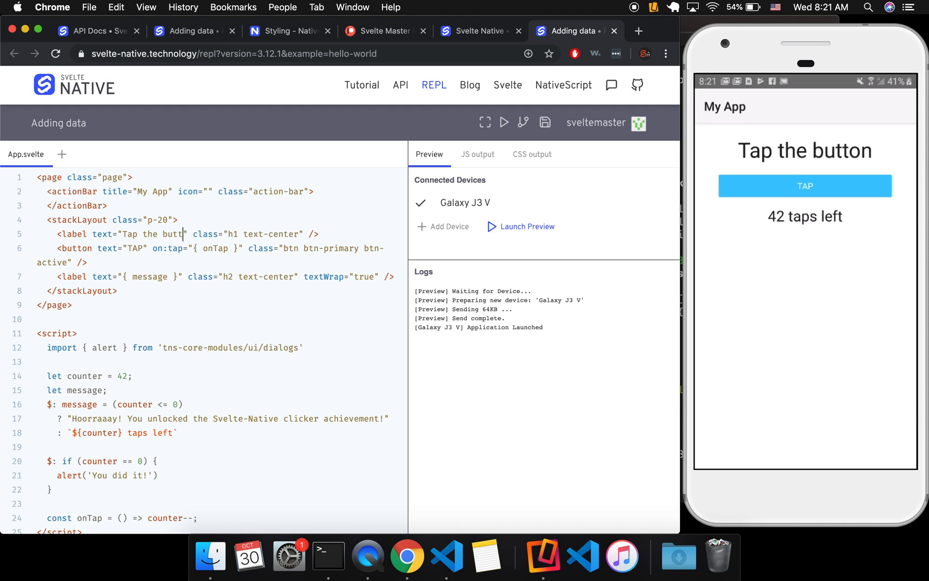
mouse_move(475, 279)
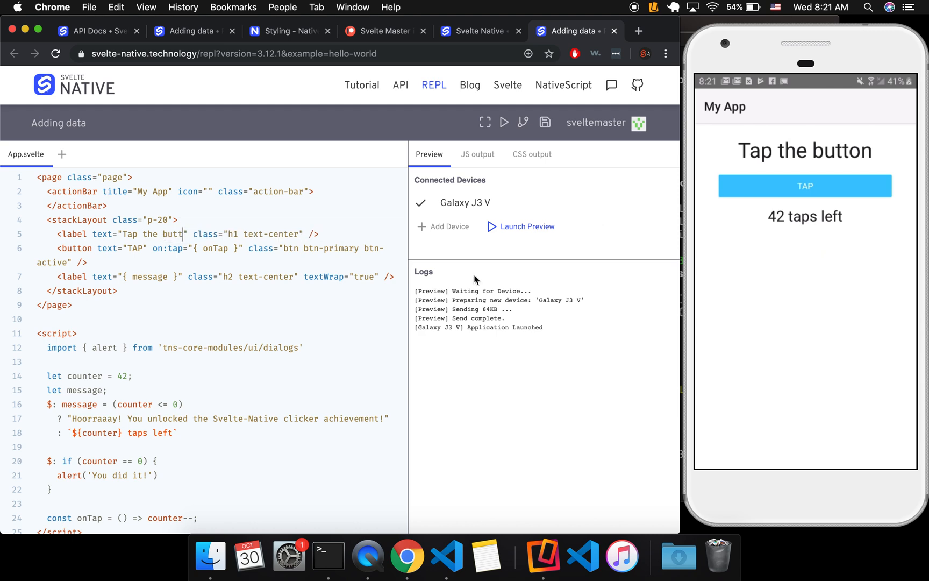
click(526, 225)
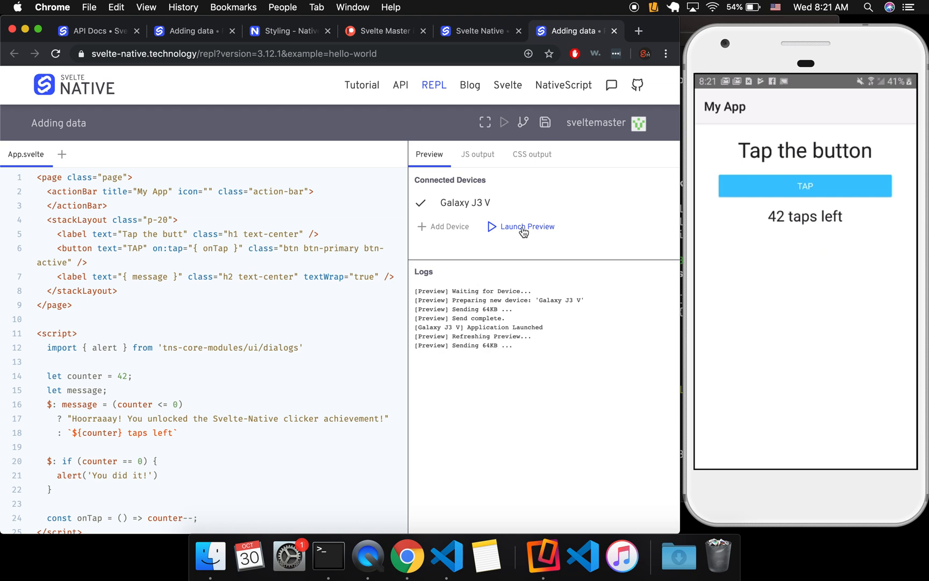
mouse_move(520, 208)
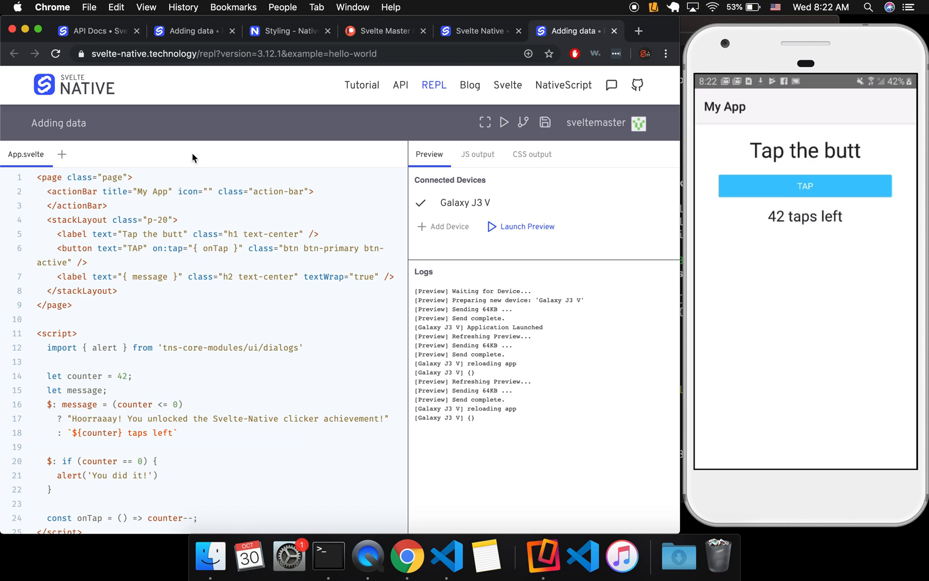
Find the degit svelte-native-template command in the docs and bring the Terminal forward.
click(92, 31)
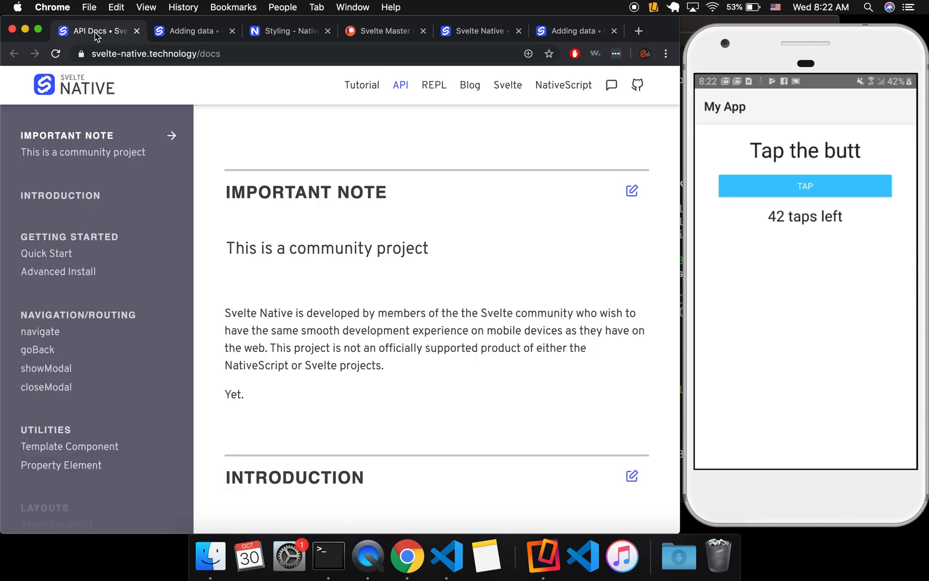
scroll(down, 3)
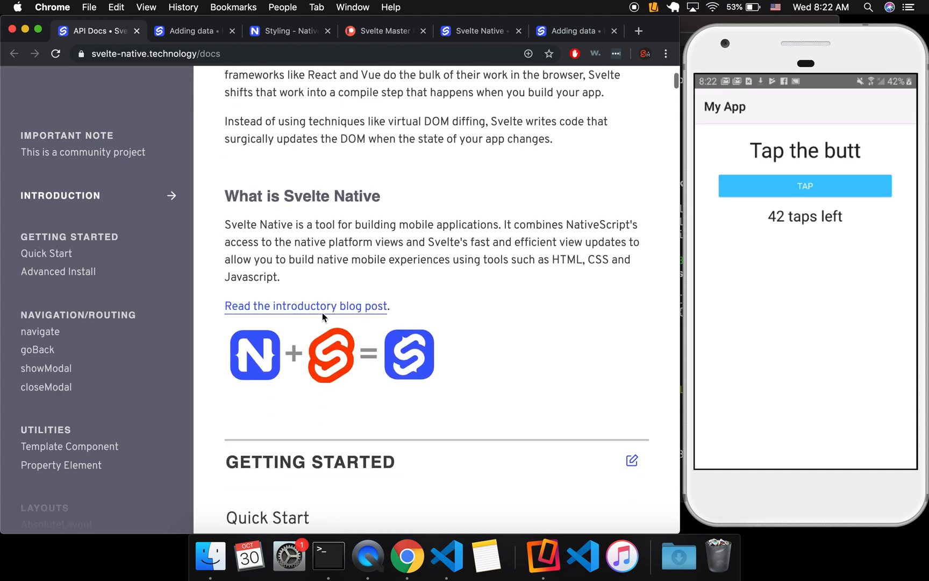
scroll(down, 3)
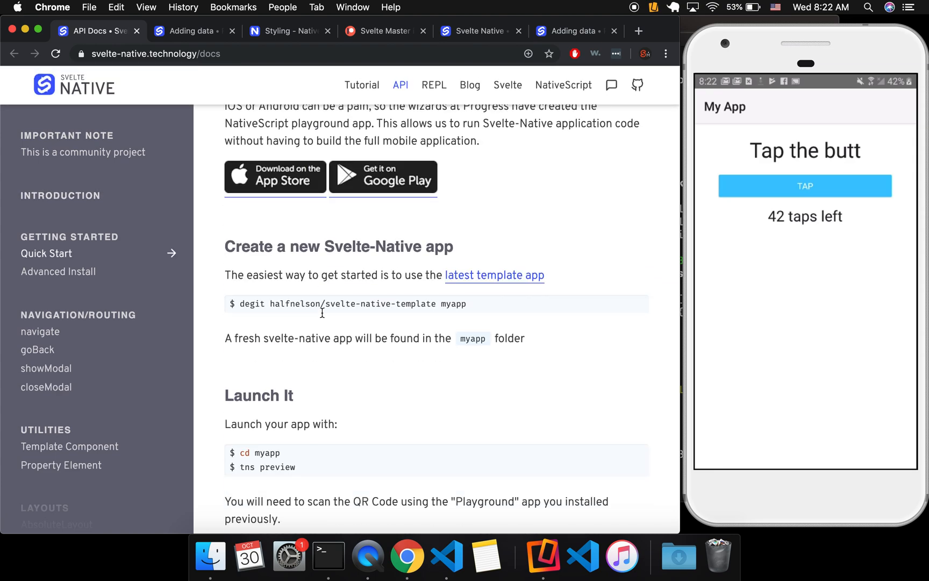
scroll(down, 3)
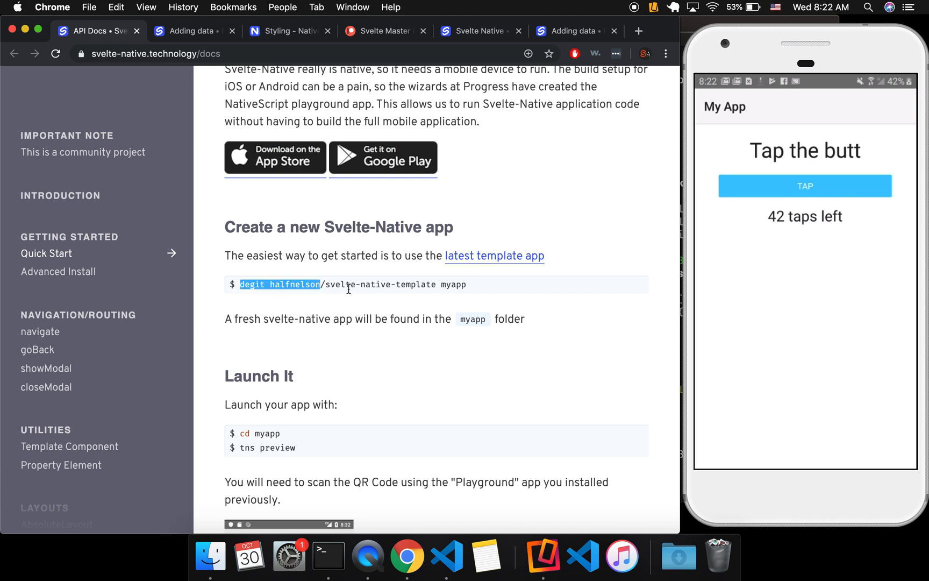
drag(321, 284, 439, 284)
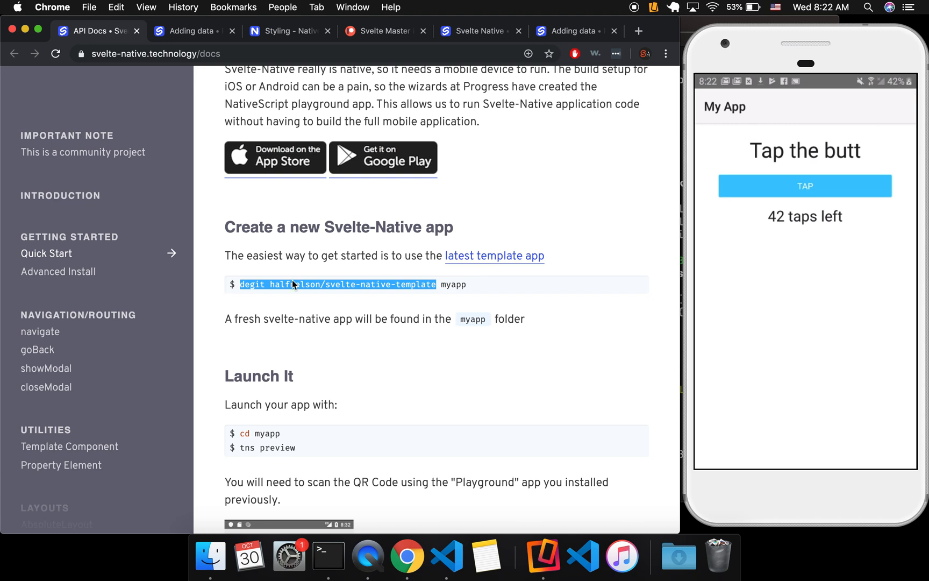
mouse_move(380, 275)
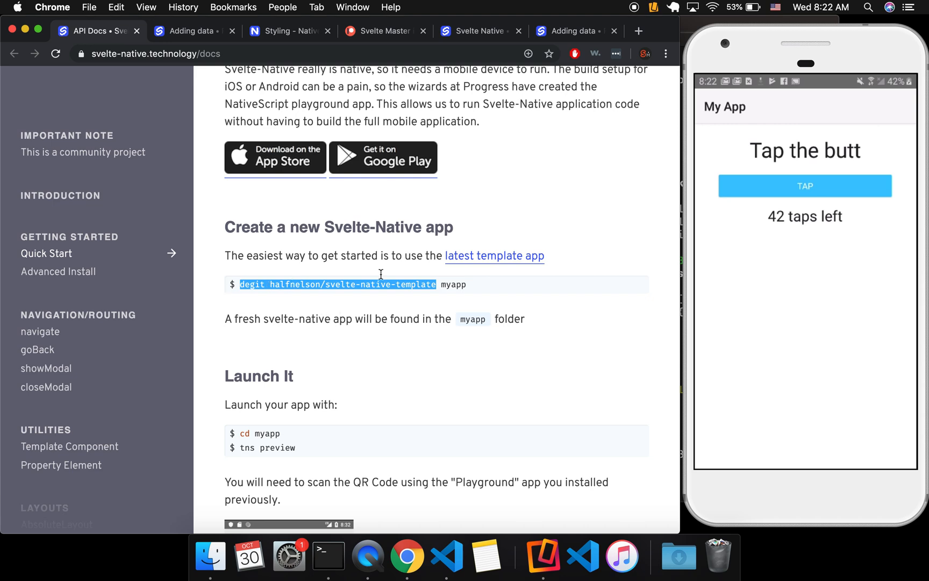
mouse_move(246, 429)
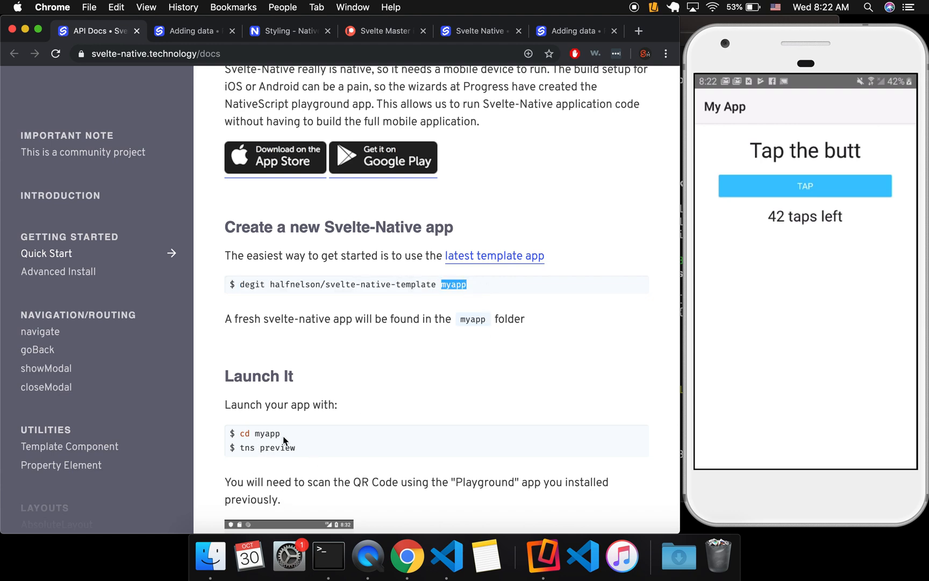
mouse_move(328, 555)
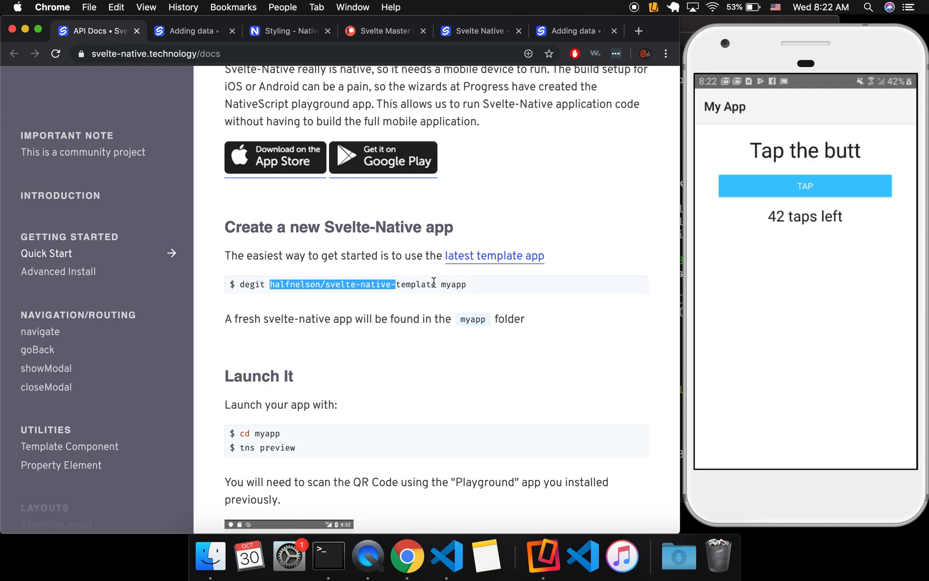
click(328, 555)
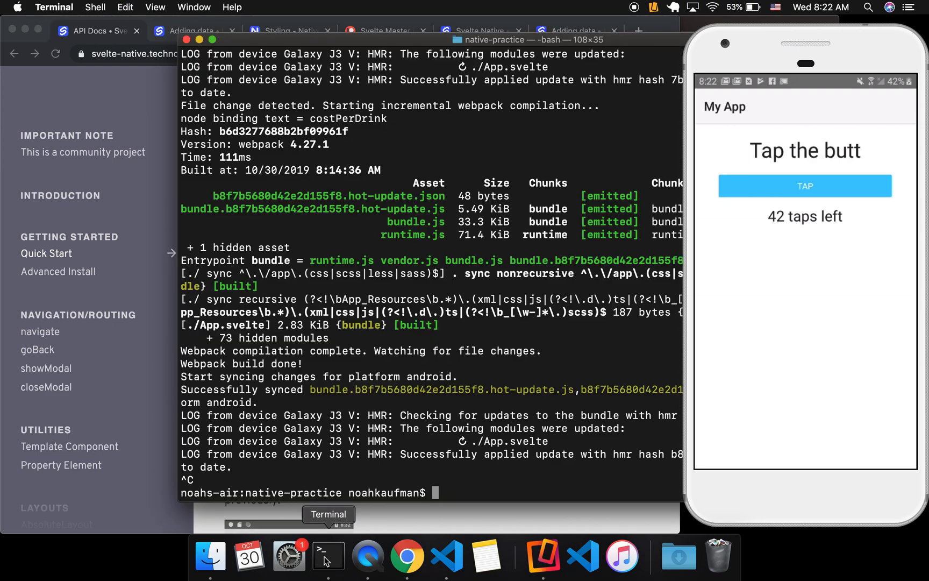
Run tns preview in the native-practice project after the degit and npm i template commands.
text(halfnelson/svelte-native-template myapp)
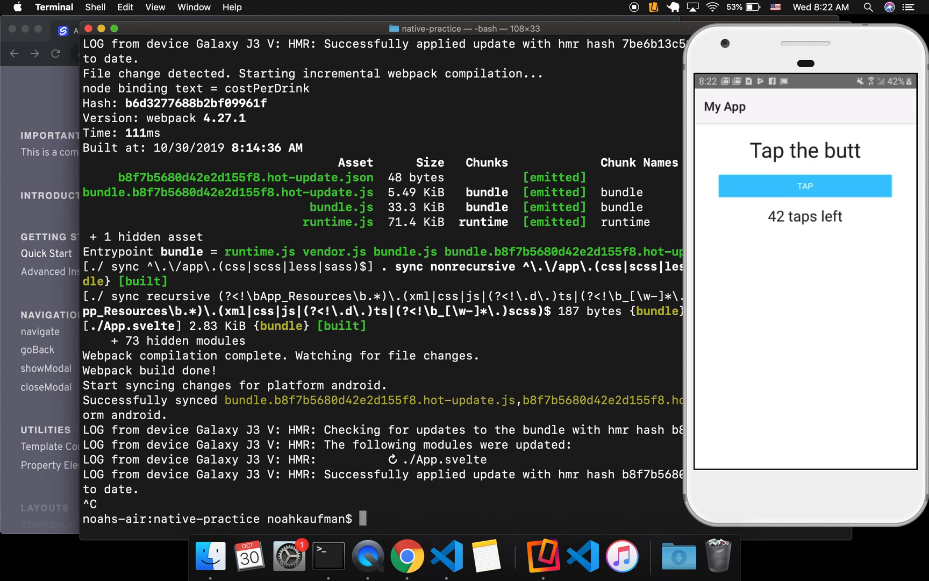
text(degit)
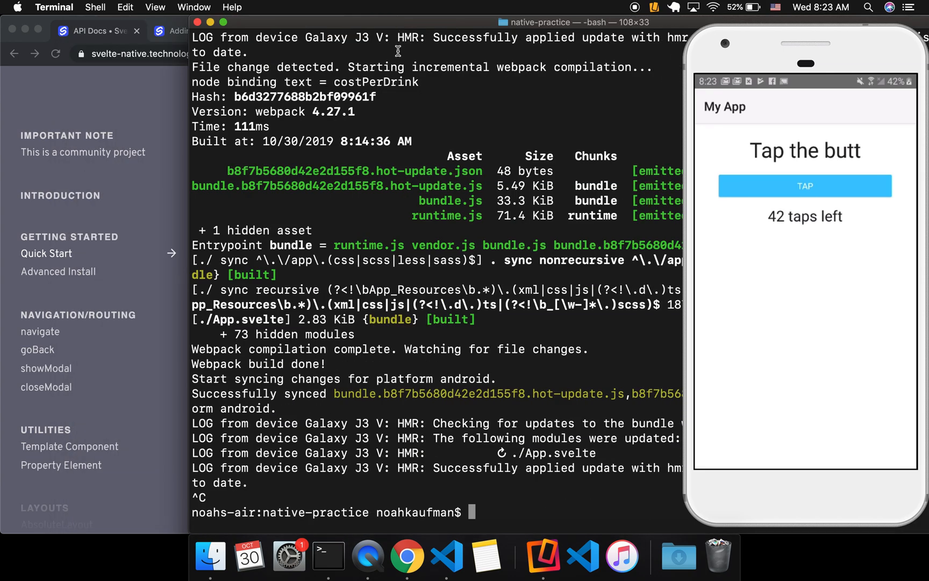
text(npm i)
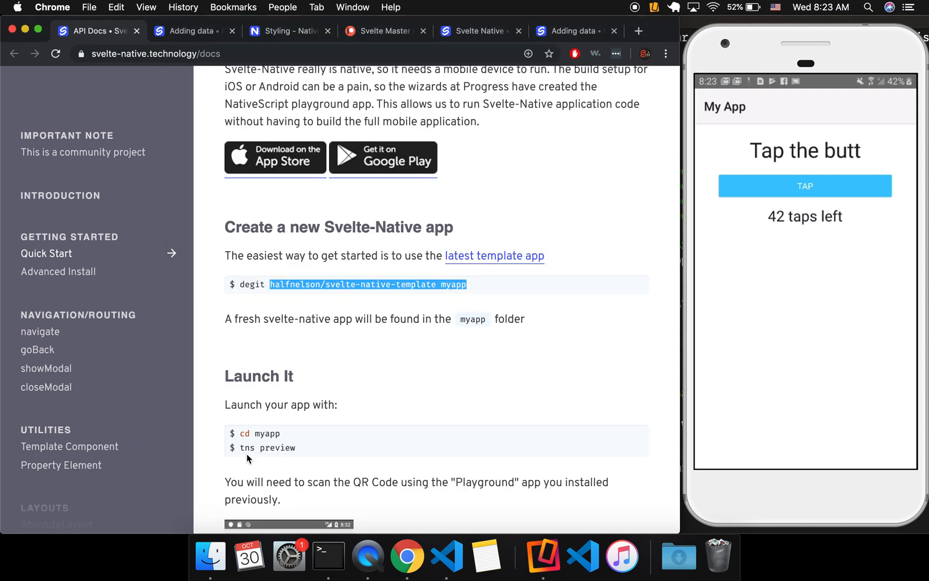
click(328, 555)
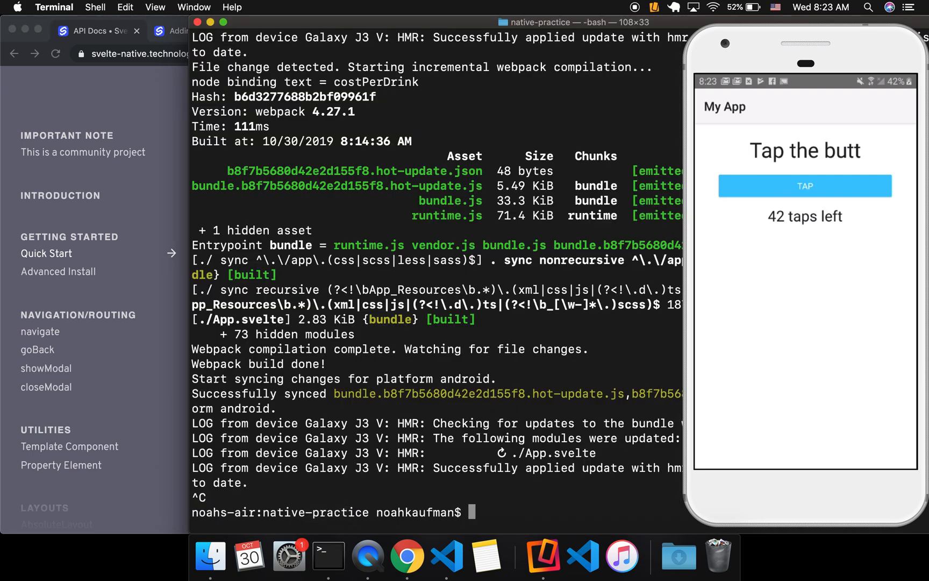
text(tns preview)
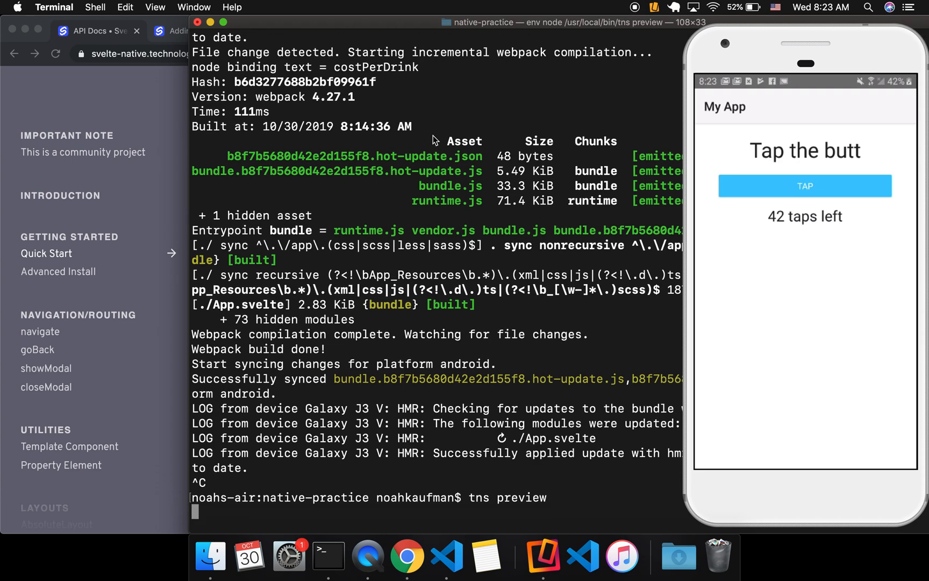
mouse_move(356, 190)
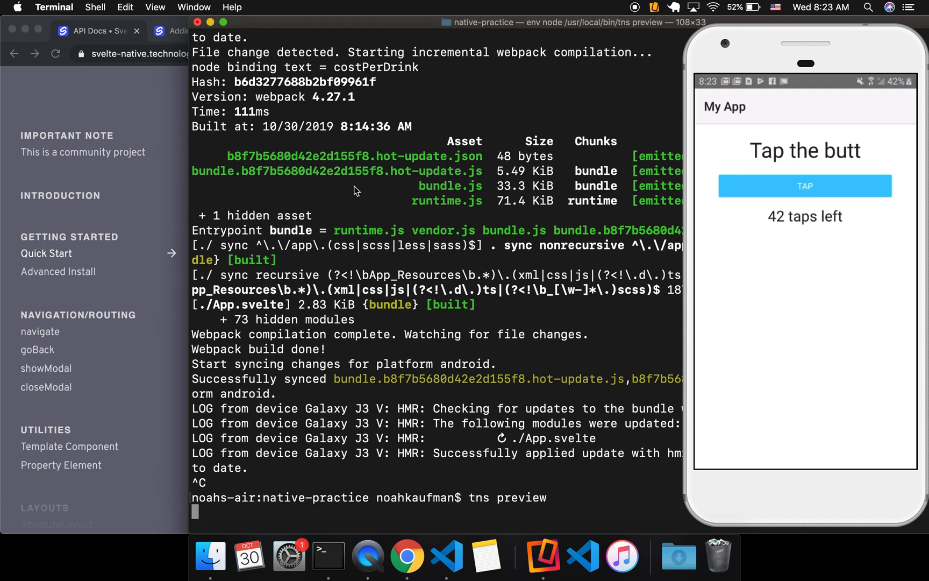
mouse_move(393, 26)
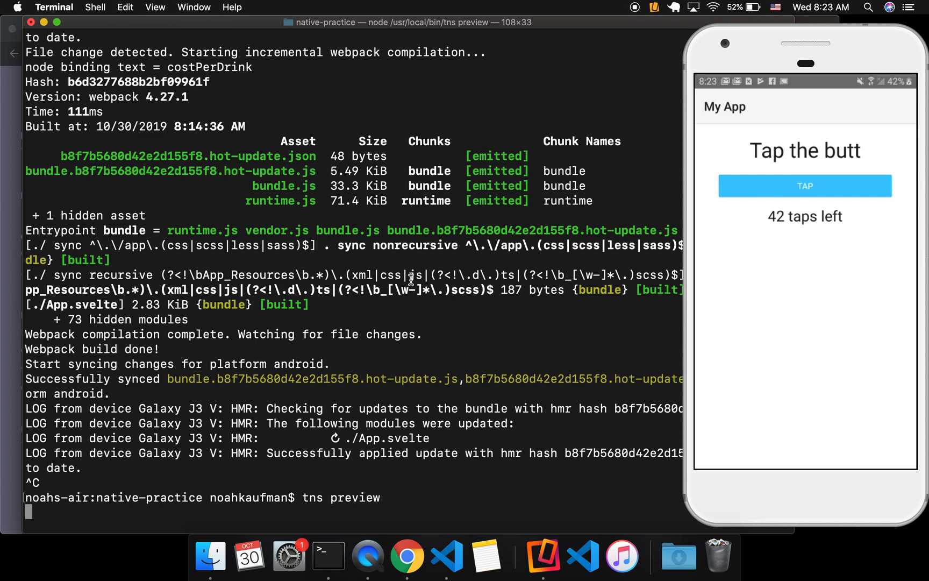
mouse_move(309, 298)
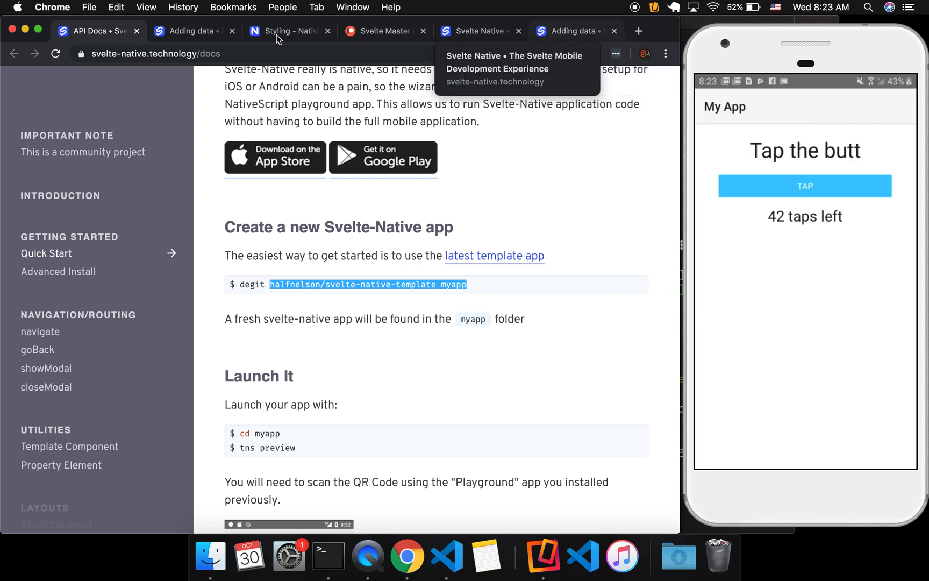
In the Adding data example, misspell the line-7 label tag as 'lable'.
click(478, 30)
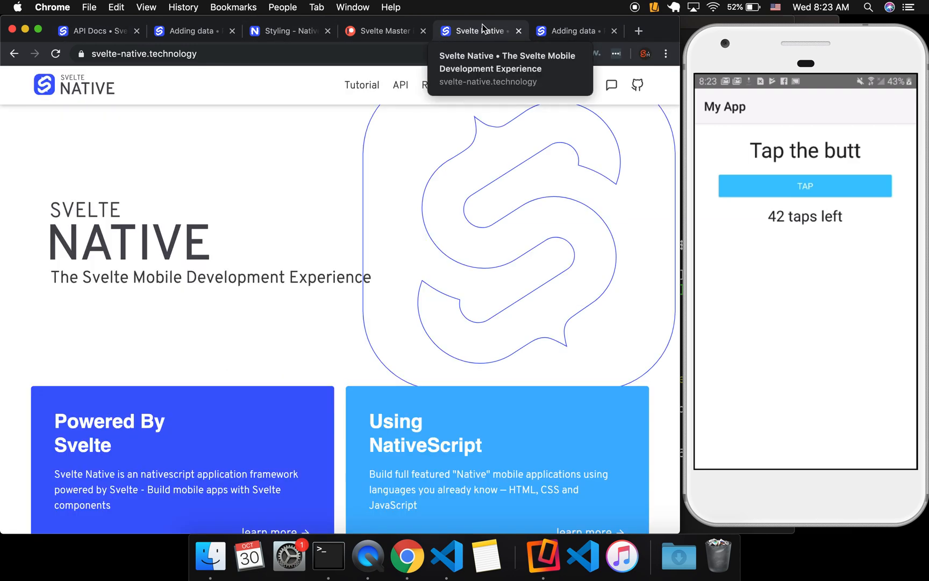
click(569, 30)
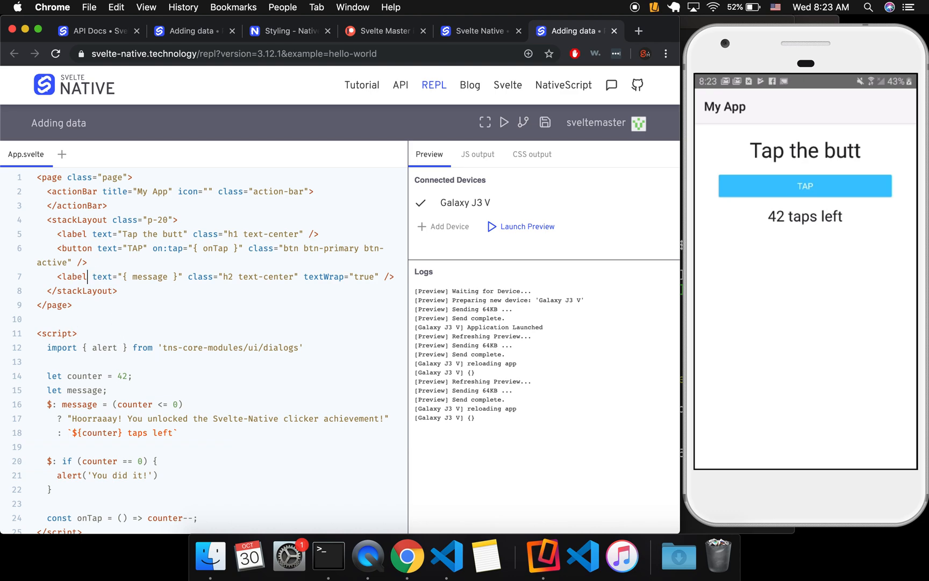
text(lable)
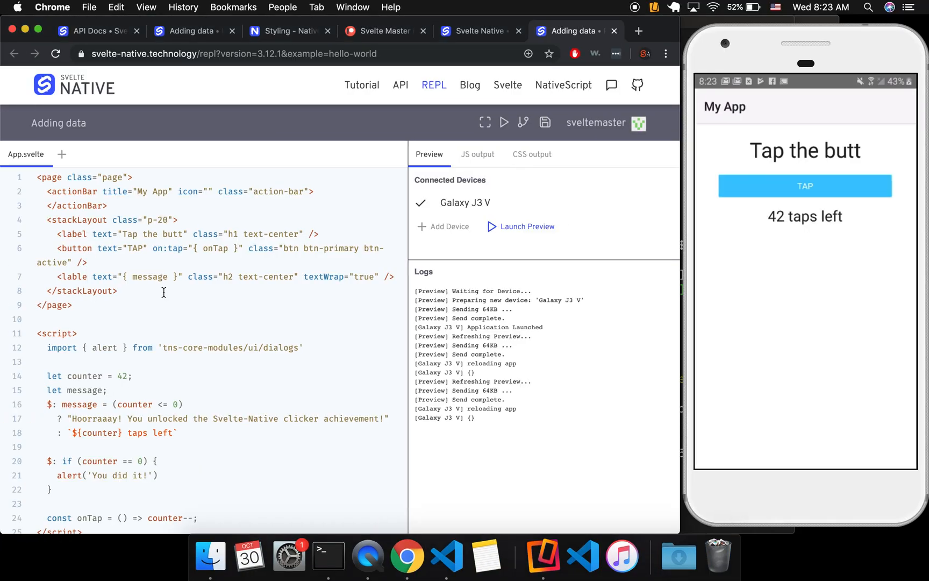
mouse_move(574, 238)
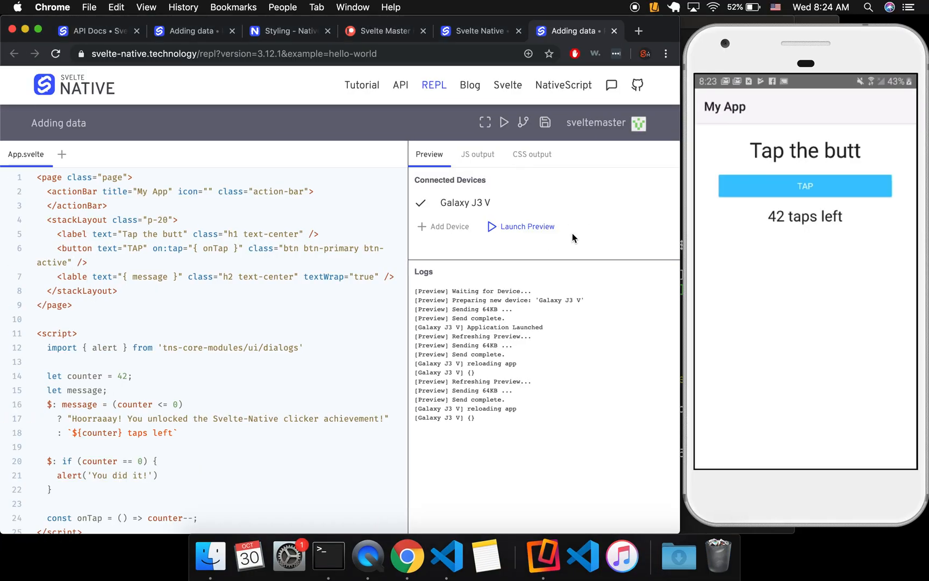
Relaunch the preview so the phone reports the unknown-component exception for 'lable'.
click(527, 226)
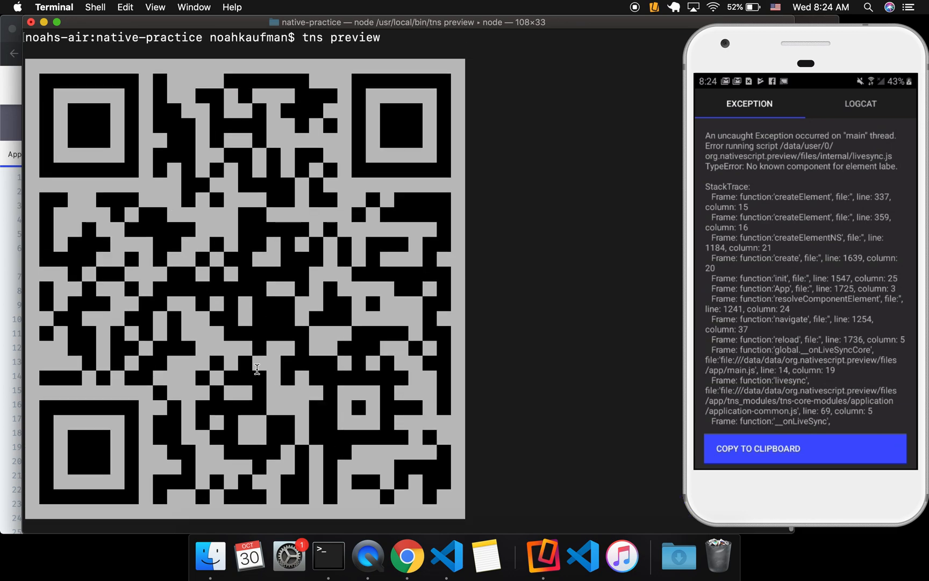
mouse_move(249, 258)
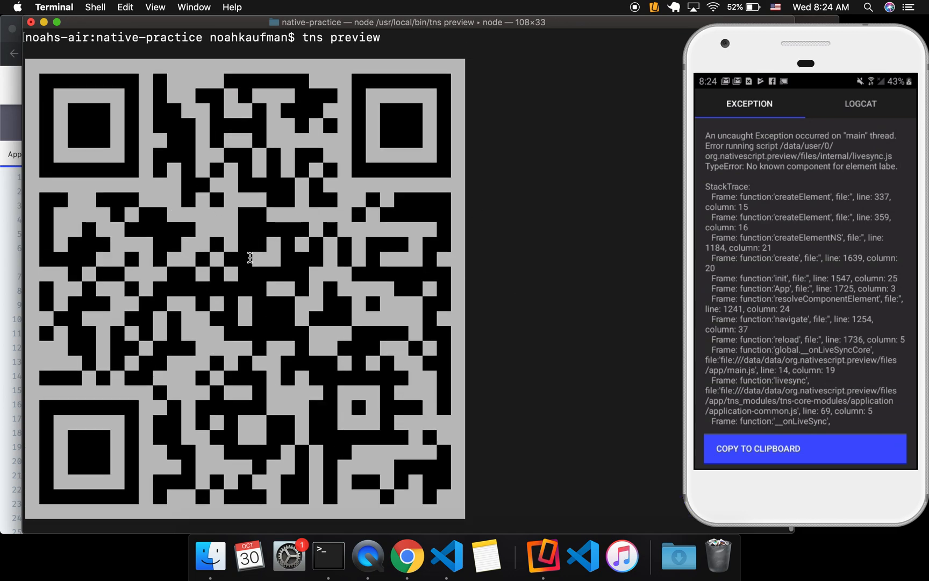
mouse_move(311, 276)
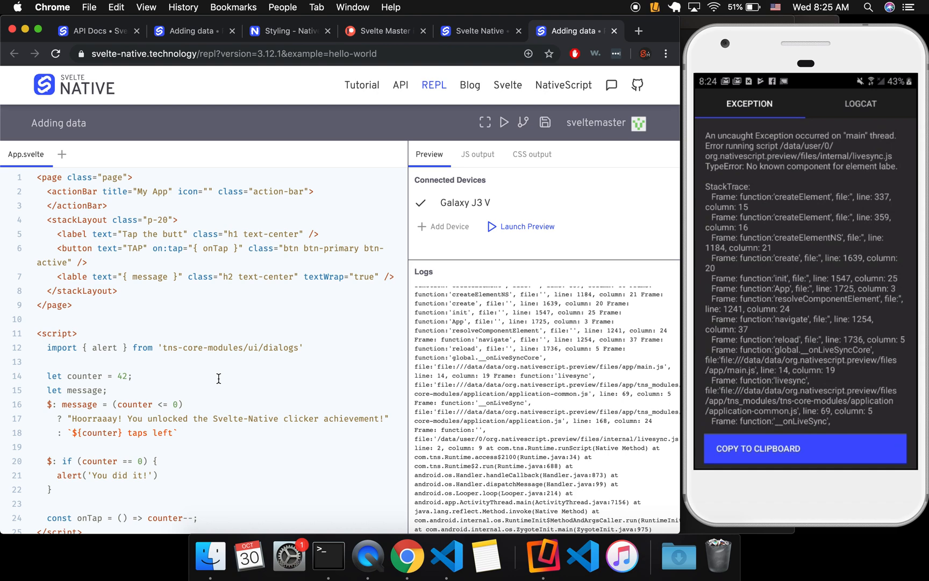
mouse_move(604, 170)
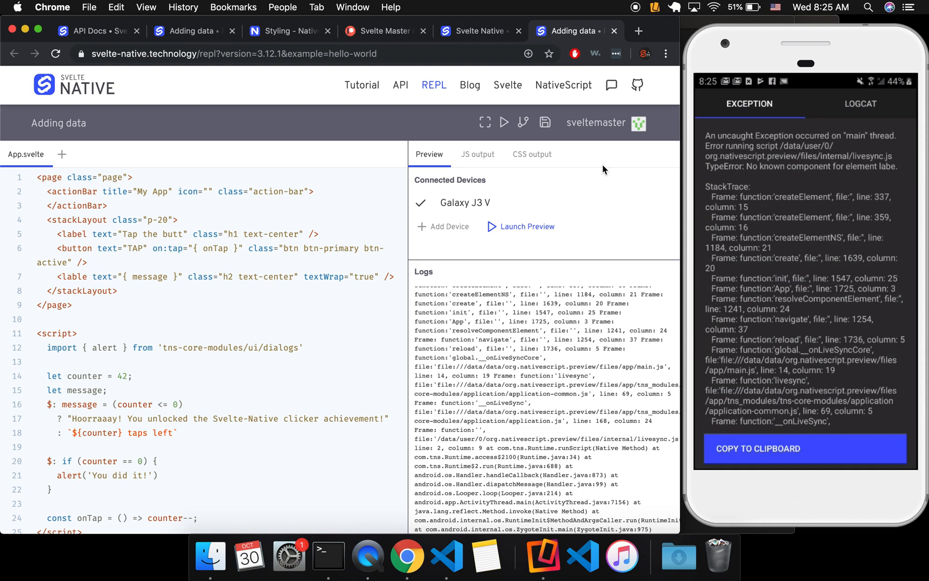